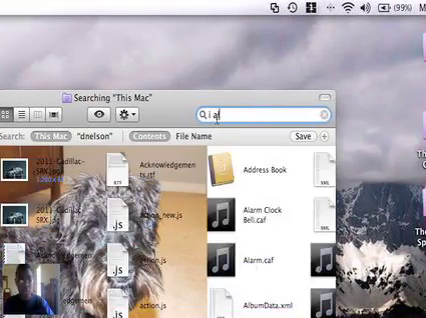
# Step: Search the Mac for 'i alert' and launch iAlertU from the results
pyautogui.write('lert')
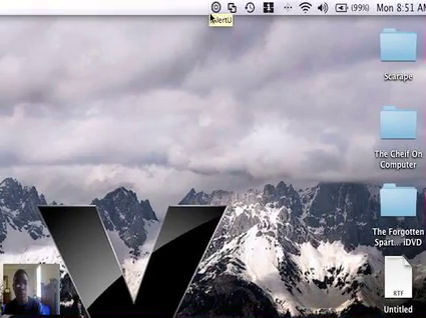
# Step: Check for iAlertU updates and dismiss the notice that version 0.70 is current
pyautogui.click(209, 9)
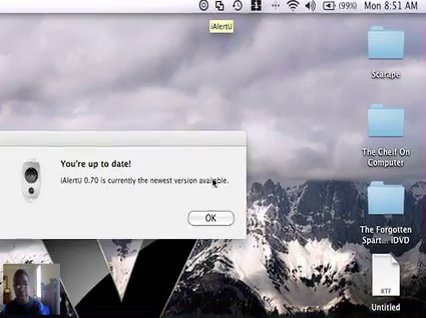
pyautogui.click(197, 8)
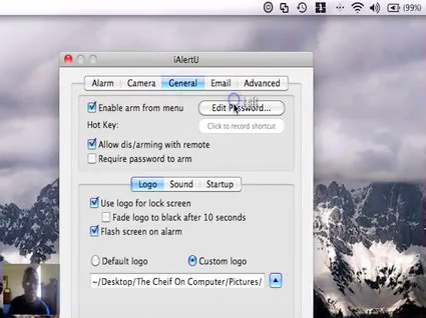
# Step: Change the iAlertU password by entering the old, new and verification passwords and submitting
pyautogui.click(265, 103)
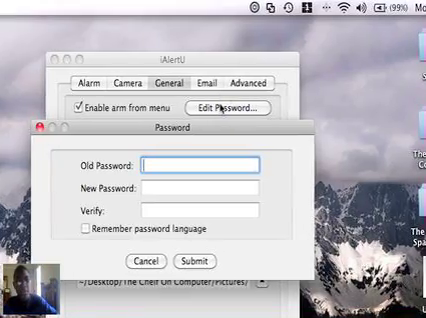
pyautogui.write('•••')
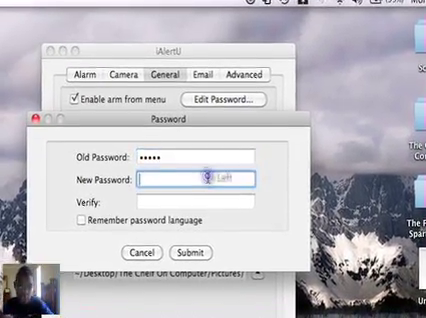
pyautogui.write('••••')
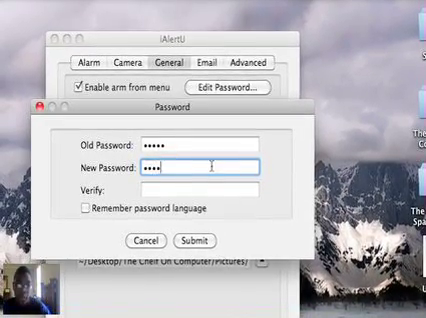
pyautogui.write('••')
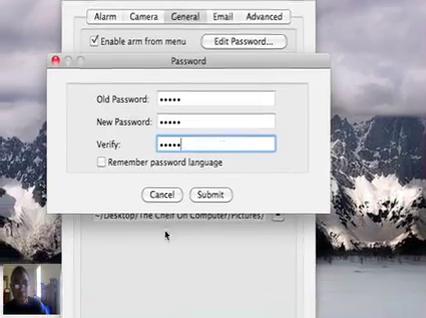
pyautogui.click(214, 194)
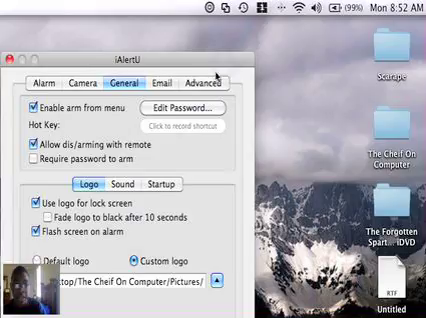
# Step: Close iAlertU Preferences and open the menu bar menu showing Arm System
pyautogui.click(246, 8)
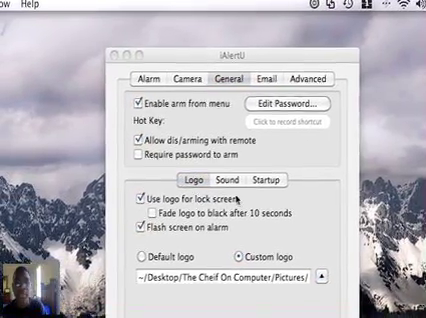
pyautogui.click(186, 80)
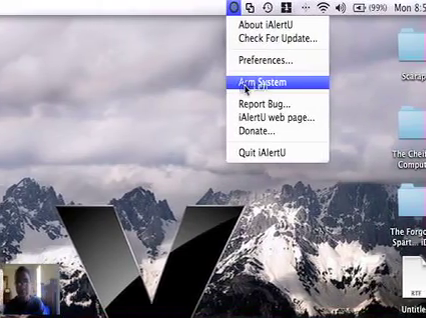
# Step: Choose Arm System from the iAlertU menu
pyautogui.click(271, 80)
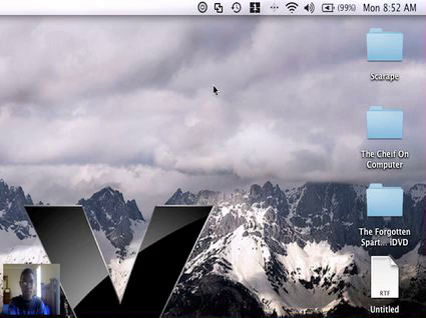
pyautogui.moveTo(210, 91)
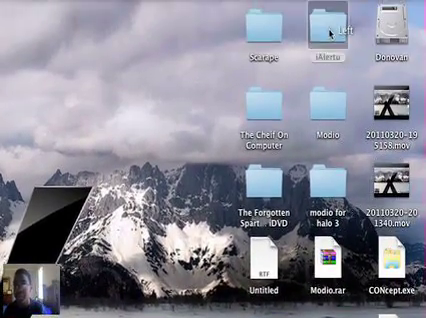
# Step: Open the desktop iAlertu folder to view the dog photo inside
pyautogui.doubleClick(322, 25)
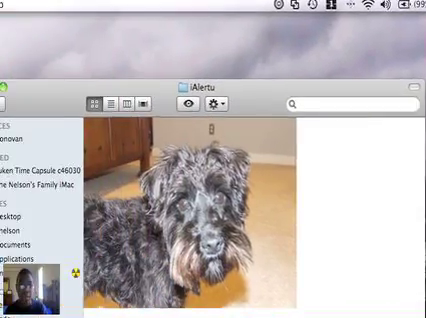